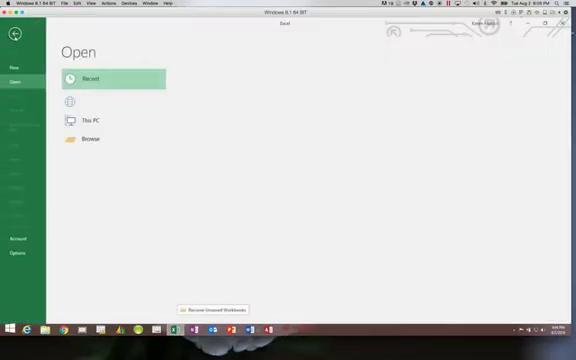
Browse from File > Open to C:\Data Files\IUPUI Fall 2016 Spr 2017\Excel4
{"action": "left_click", "coordinate": [82, 78]}
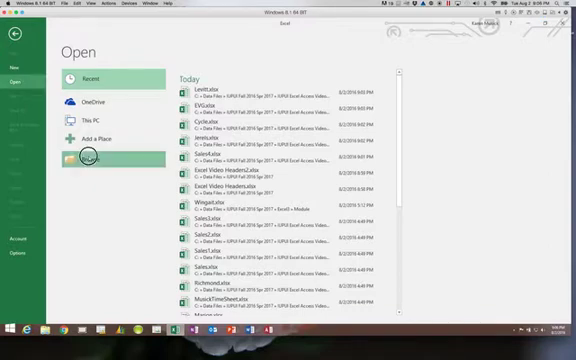
{"action": "left_click", "coordinate": [84, 158]}
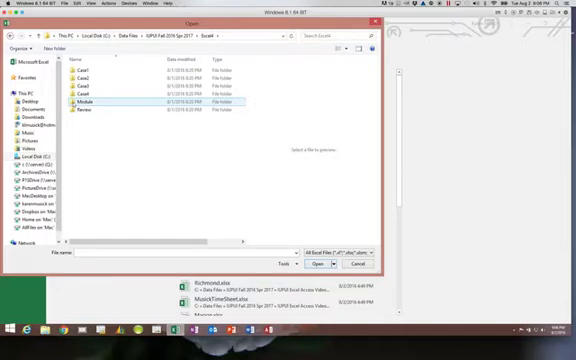
Open the Module folder and load Backspace.xlsx
{"action": "double_click", "coordinate": [82, 99]}
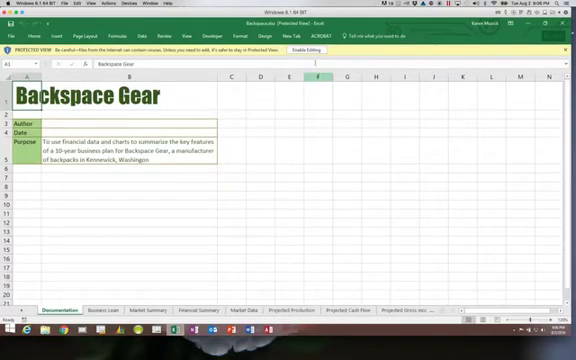
Enable editing on Backspace.xlsx from the Protected View bar
{"action": "left_click", "coordinate": [291, 44]}
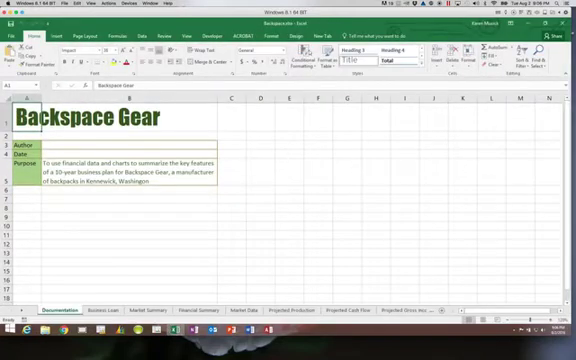
{"action": "left_click", "coordinate": [309, 57]}
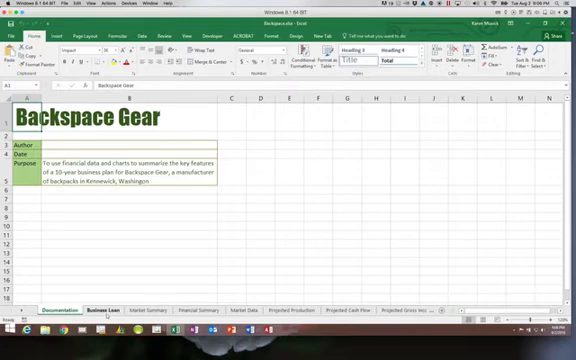
Switch to the Business Loan sheet and select cells among its loan inputs
{"action": "left_click", "coordinate": [96, 313]}
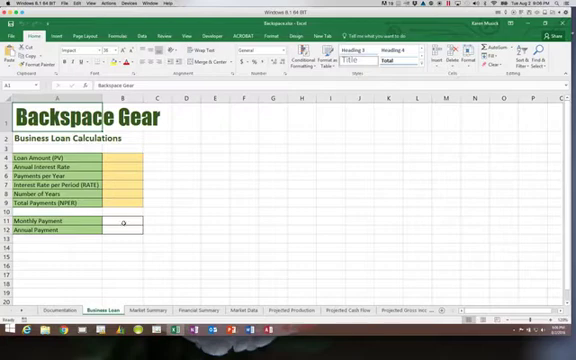
{"action": "left_click", "coordinate": [120, 231]}
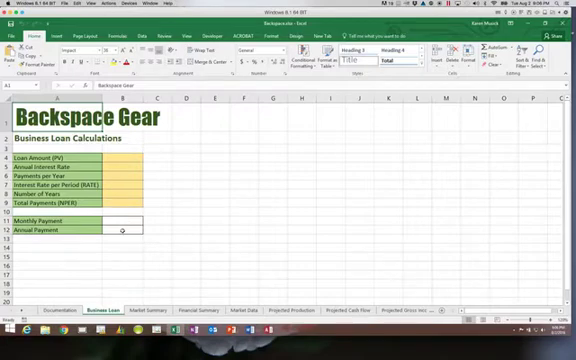
{"action": "left_click", "coordinate": [120, 157]}
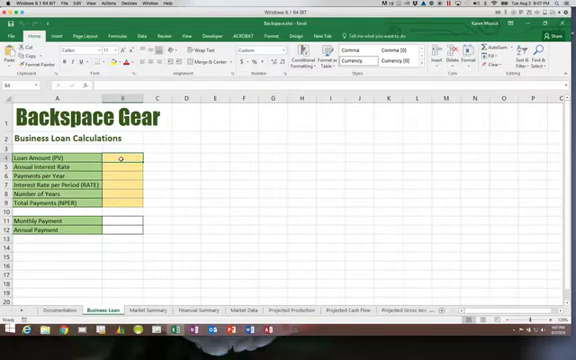
Enter the $150,000 loan amount and 12 payments per year
{"action": "type", "text": "1500"}
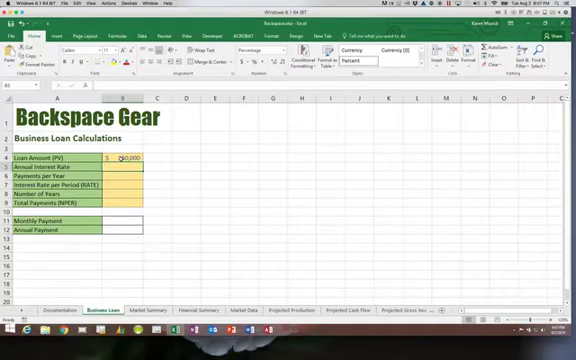
{"action": "type", "text": "150000"}
{"action": "type", "text": "6"}
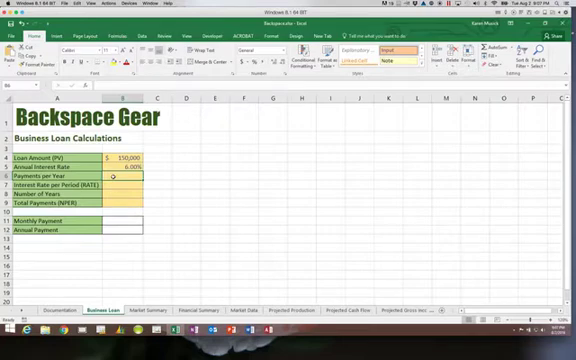
{"action": "type", "text": "12"}
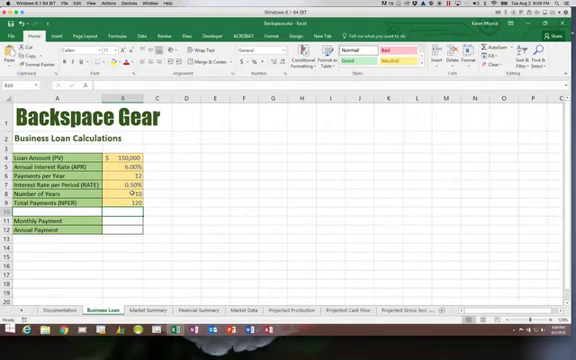
Select B11 and insert PMT from the Financial functions list
{"action": "left_click", "coordinate": [130, 216]}
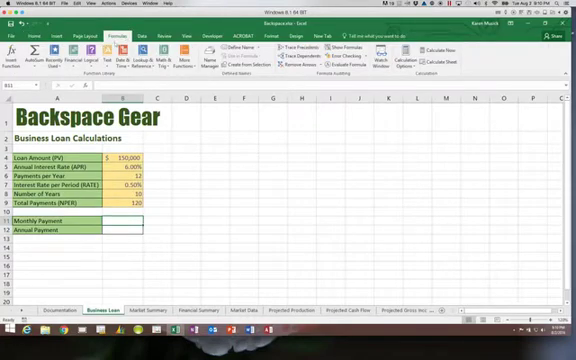
{"action": "mouse_move", "coordinate": [60, 58]}
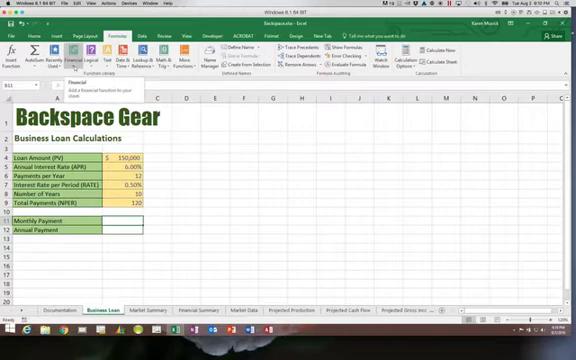
{"action": "left_click", "coordinate": [63, 58]}
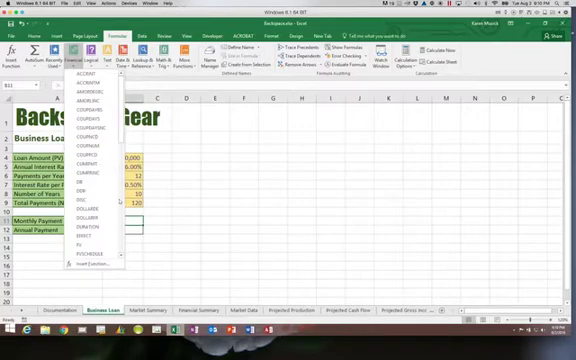
{"action": "scroll", "scroll_direction": "down", "scroll_amount": 3}
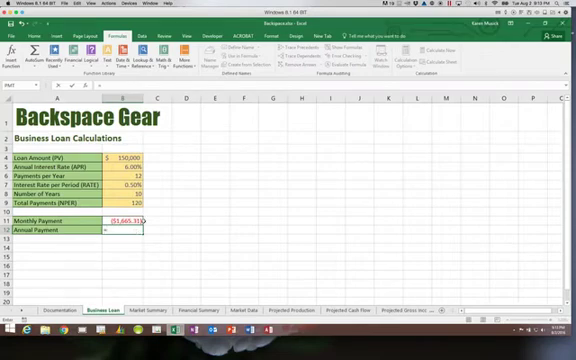
Enter =B11*B6 in B12 for an annual payment of ($19,983.69)
{"action": "type", "text": "=B11*B6"}
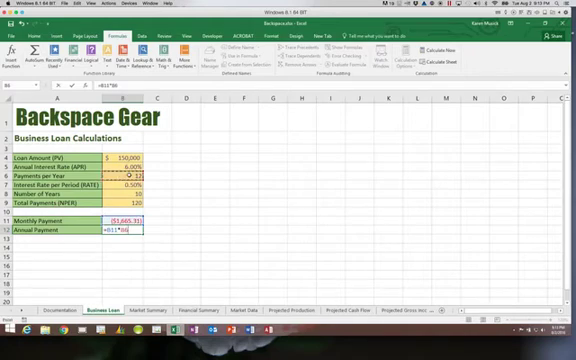
{"action": "key", "text": "Return"}
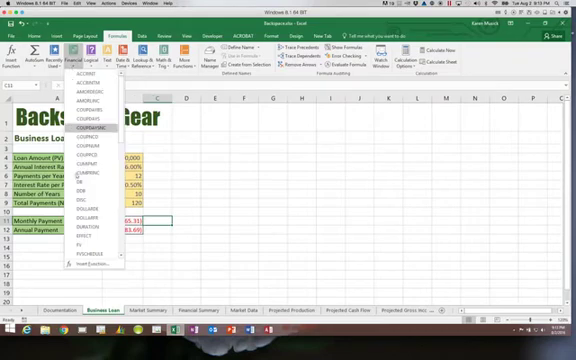
Scroll the Financial functions list to show FVSCHEDULE through PV
{"action": "scroll", "scroll_direction": "down", "scroll_amount": 3}
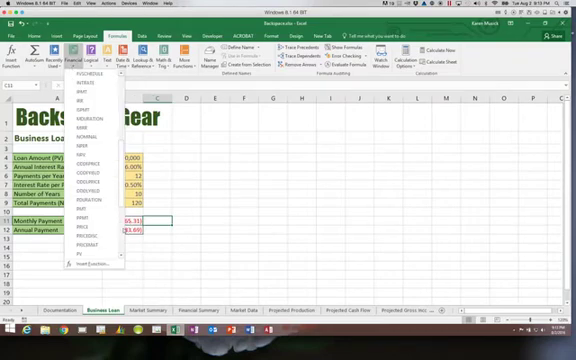
{"action": "mouse_move", "coordinate": [95, 212]}
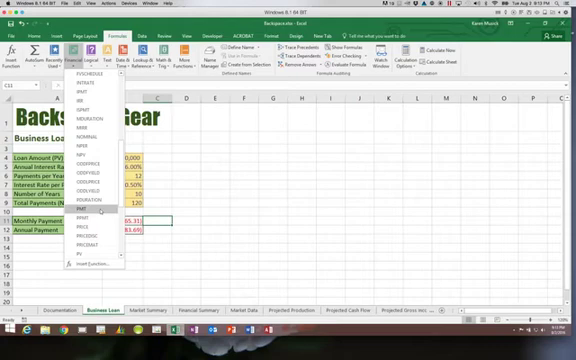